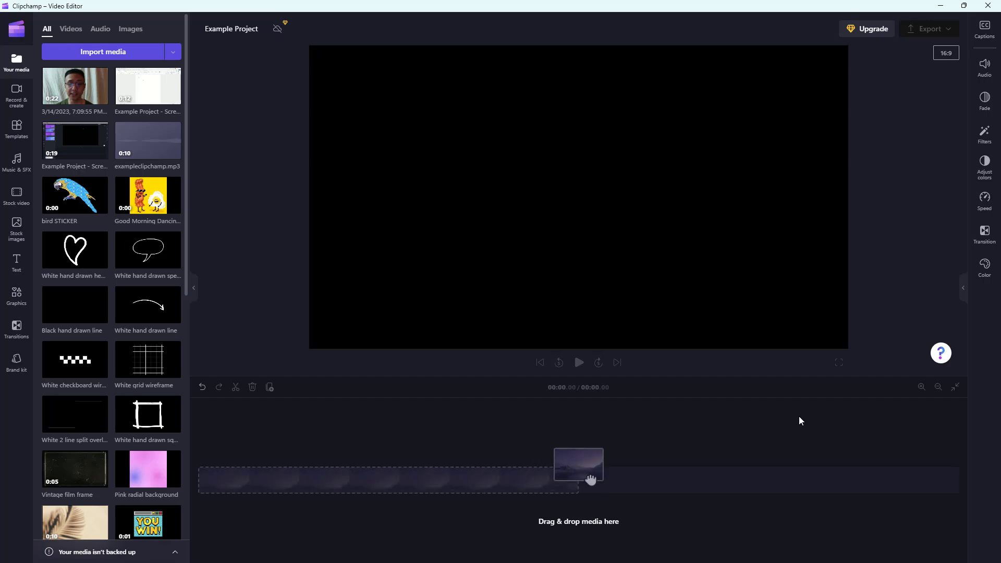
mouse_move(11, 162)
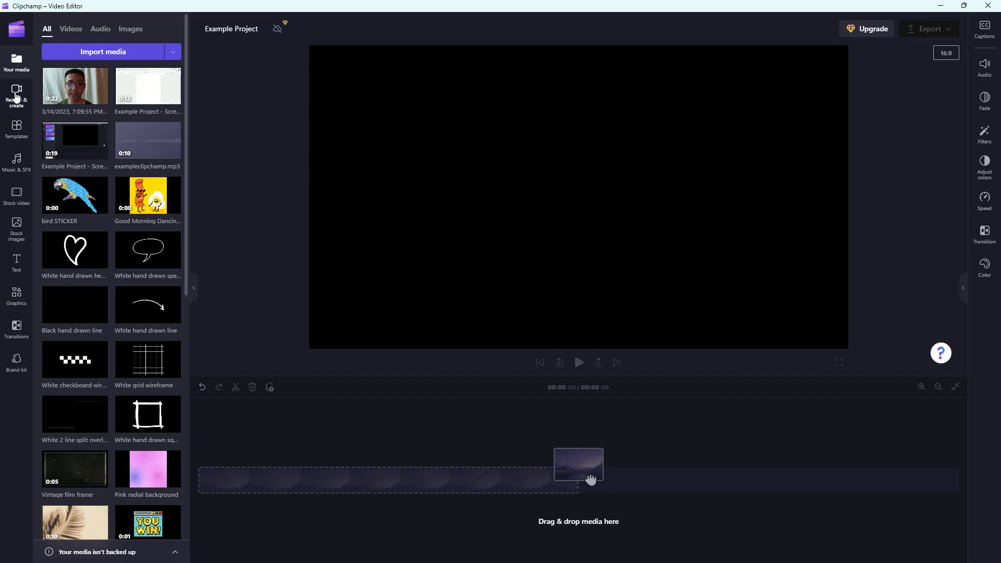
Open the 'Record & create' panel in the left sidebar of Example Project.
left_click(16, 94)
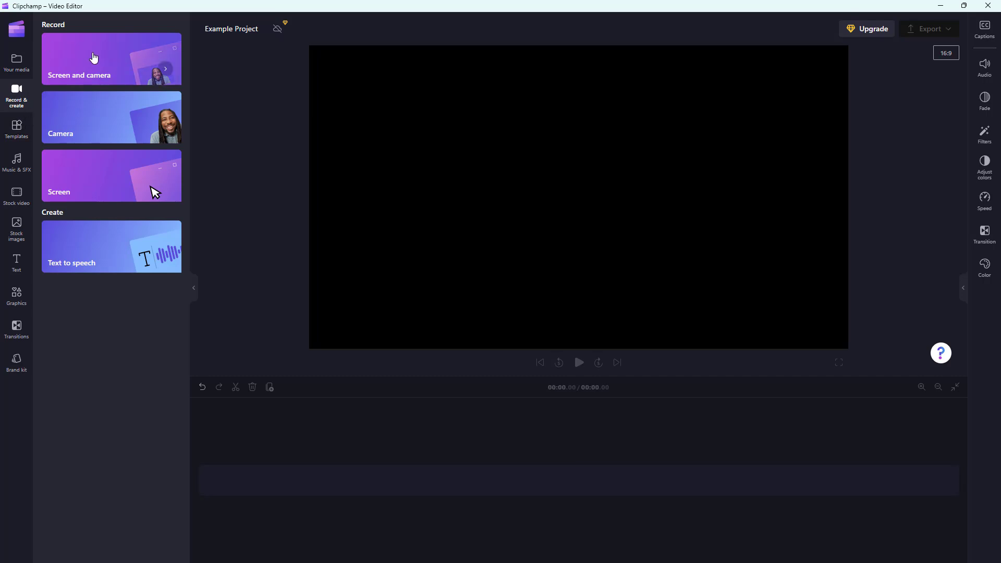
Open the screen and camera recorder, keeping Line In (Realtek High Definition Audio) as microphone.
left_click(111, 59)
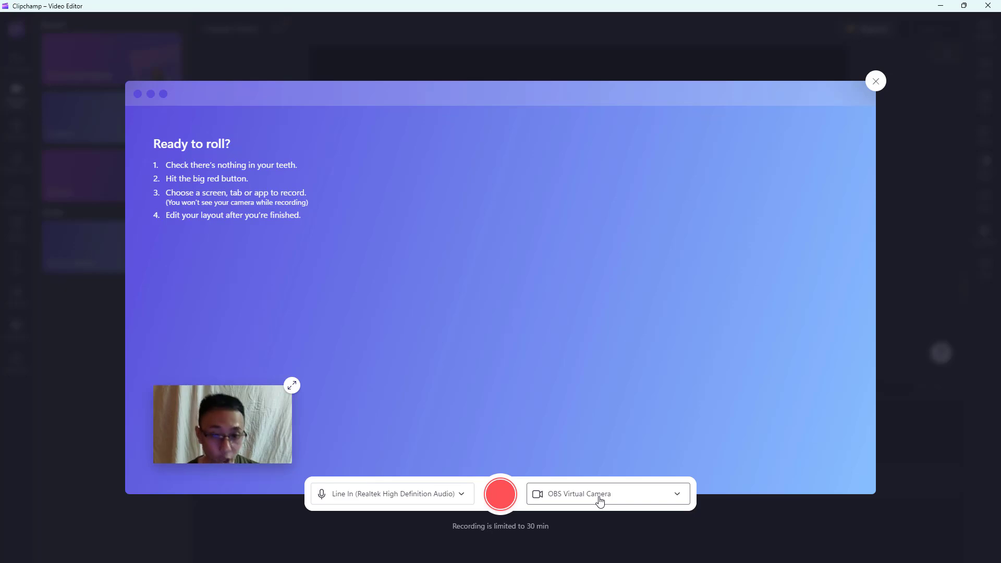
mouse_move(575, 556)
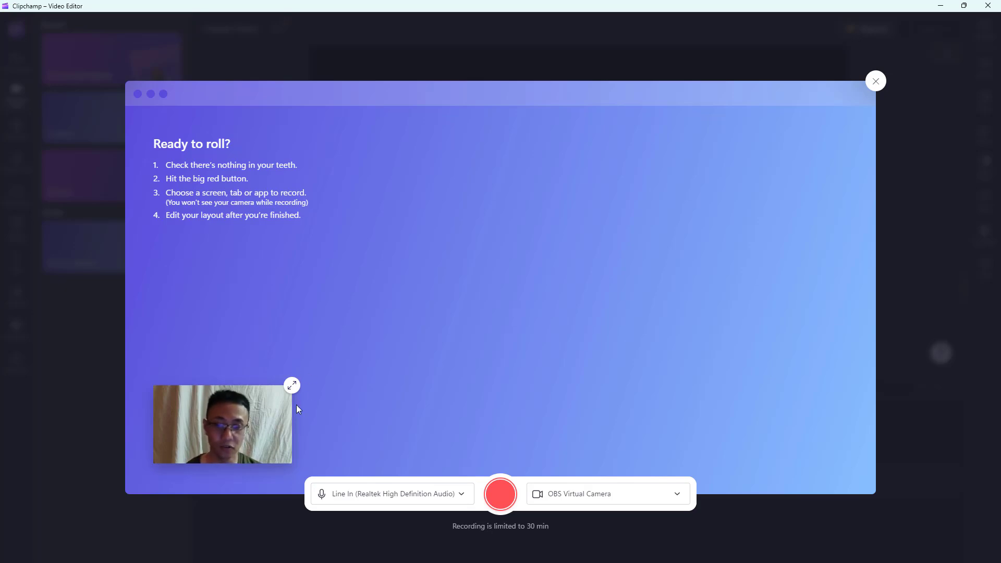
left_click(389, 492)
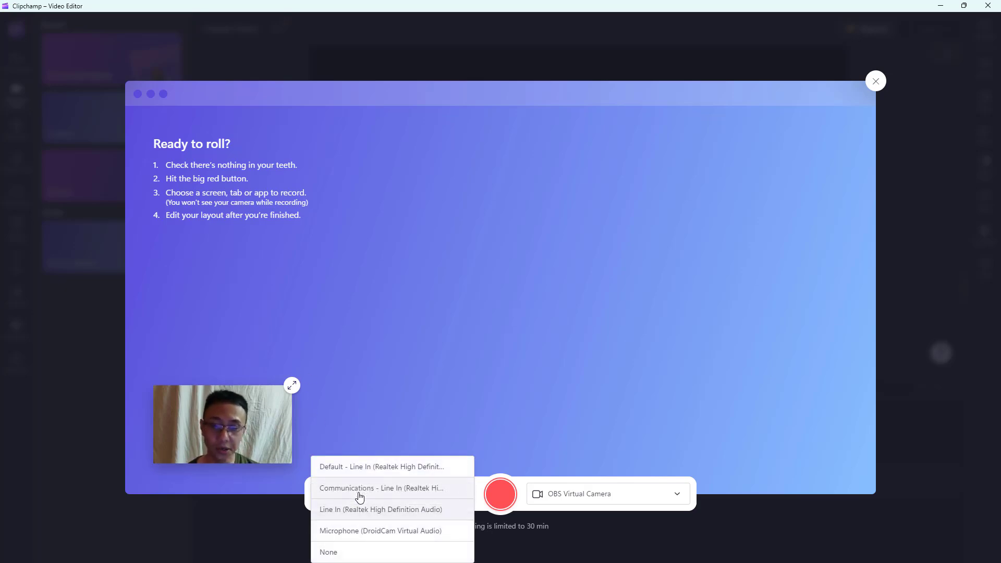
left_click(380, 509)
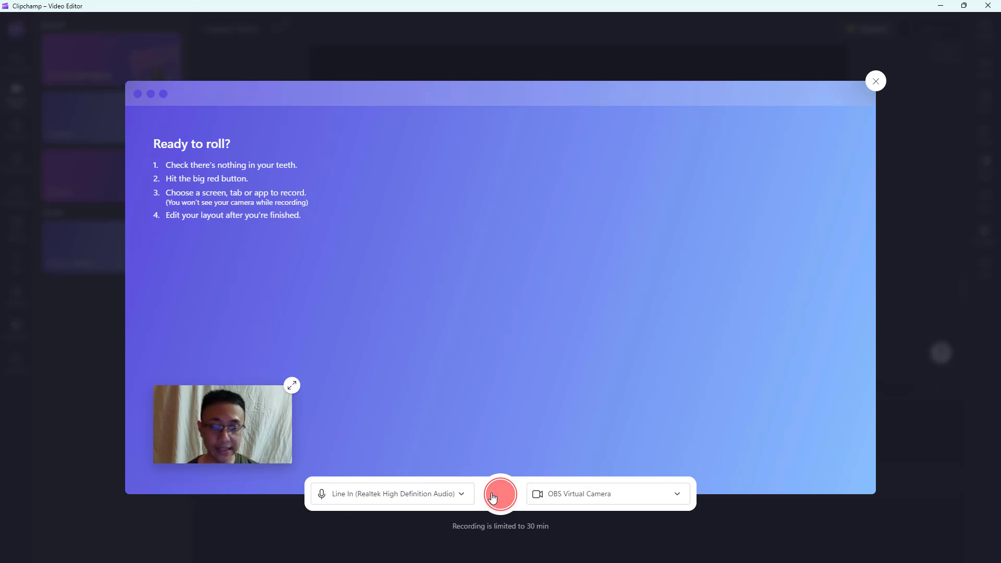
Start recording and share the entire Screen 1.
left_click(500, 494)
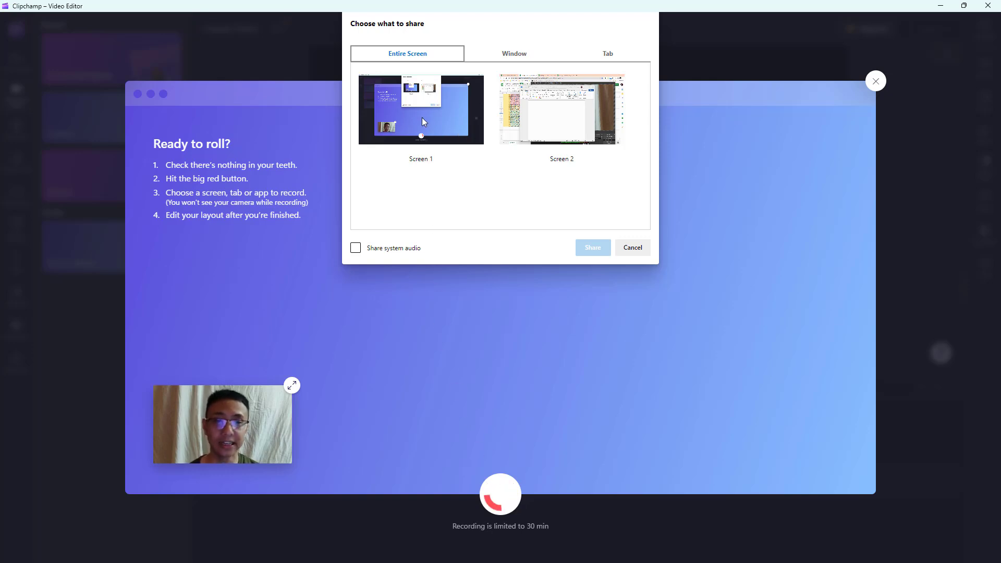
left_click(421, 108)
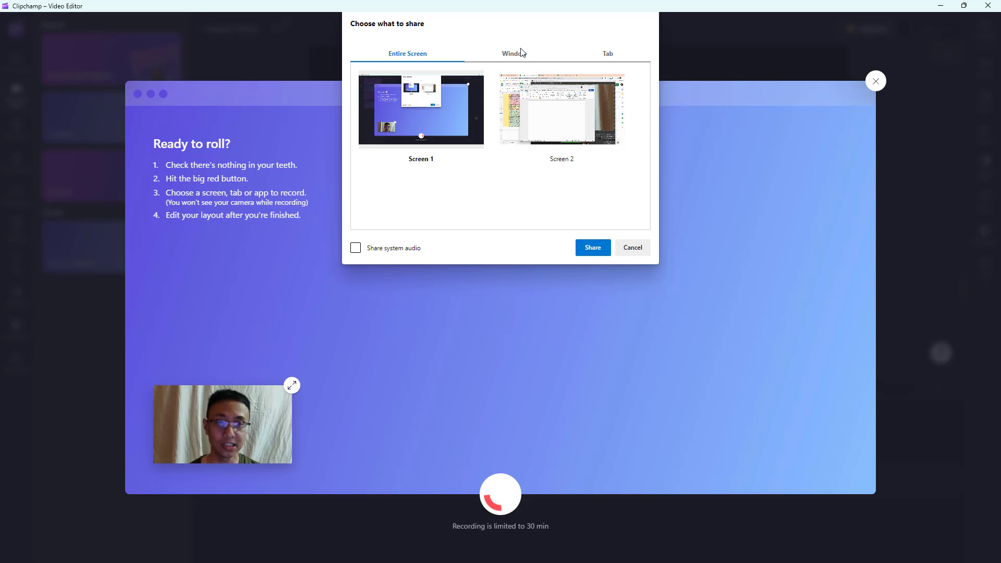
left_click(513, 54)
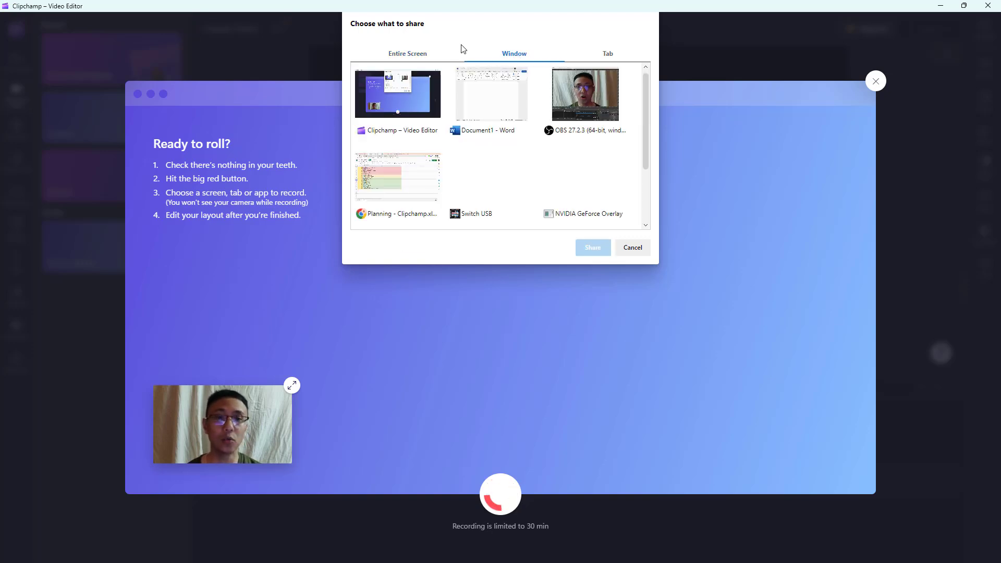
left_click(406, 53)
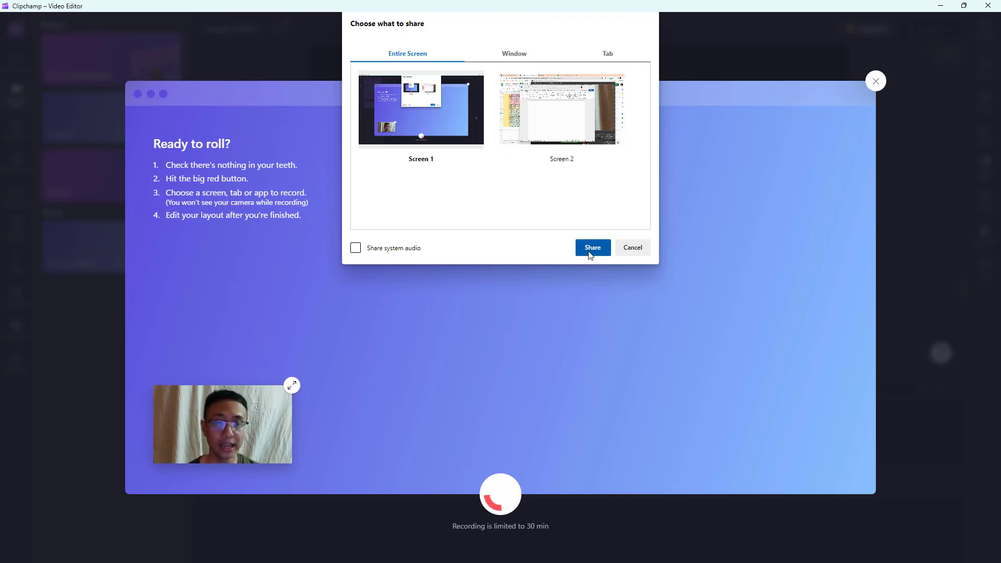
left_click(590, 247)
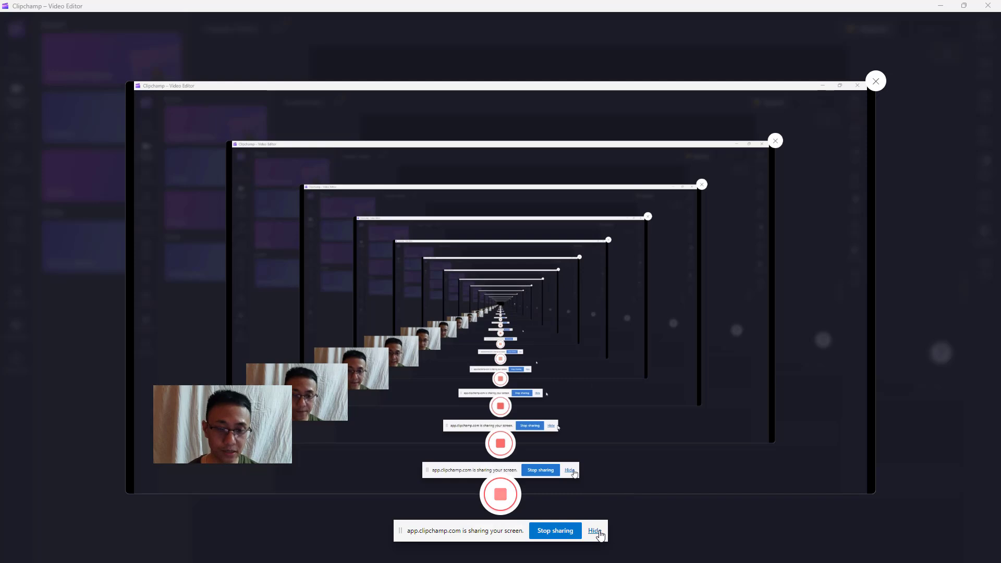
Hide the sharing bar, maximise Word, and type short lines into the document.
left_click(594, 531)
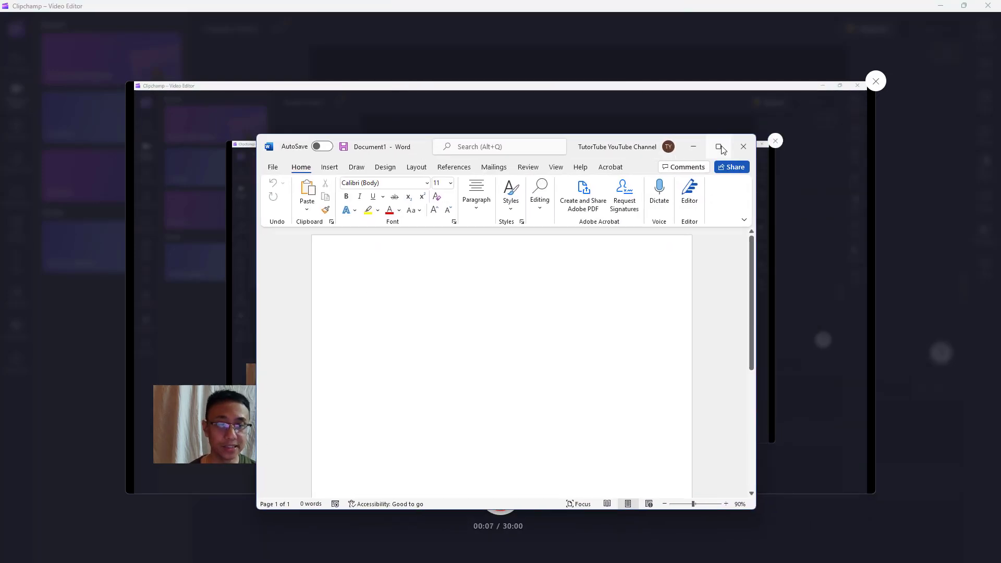
left_click(717, 147)
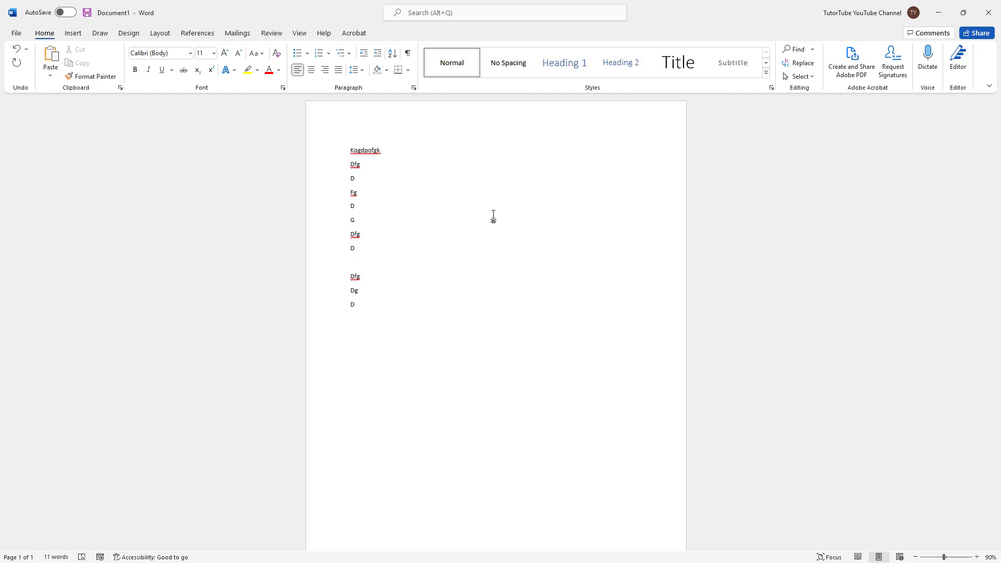
mouse_move(559, 218)
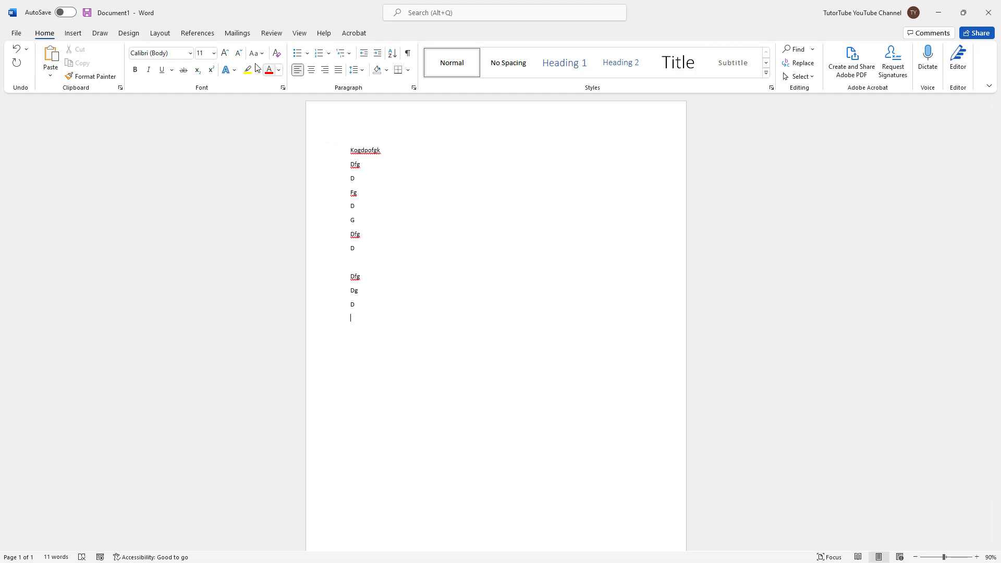
left_click(271, 32)
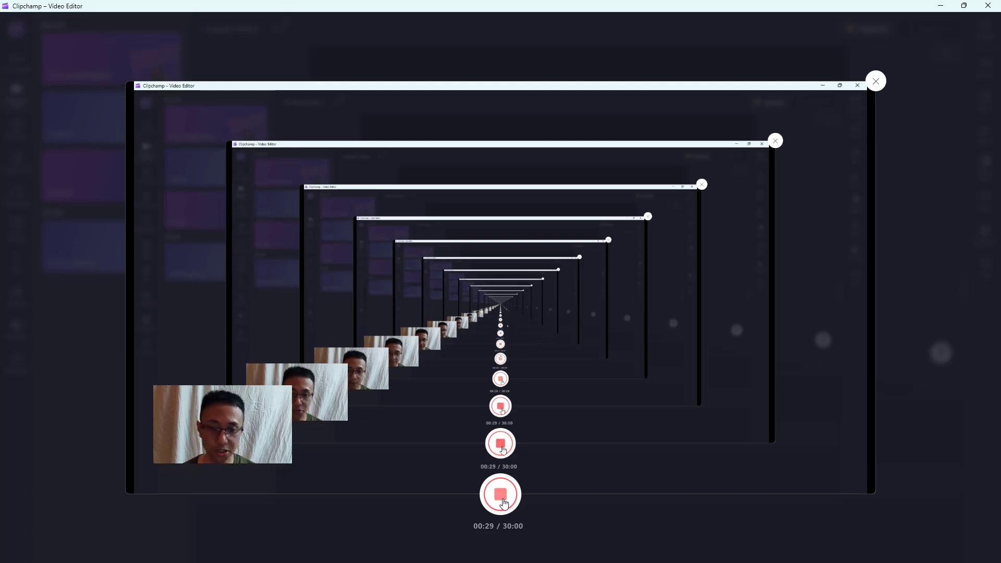
Stop recording, choose 'Save and edit', and drag the recording onto the timeline.
left_click(500, 494)
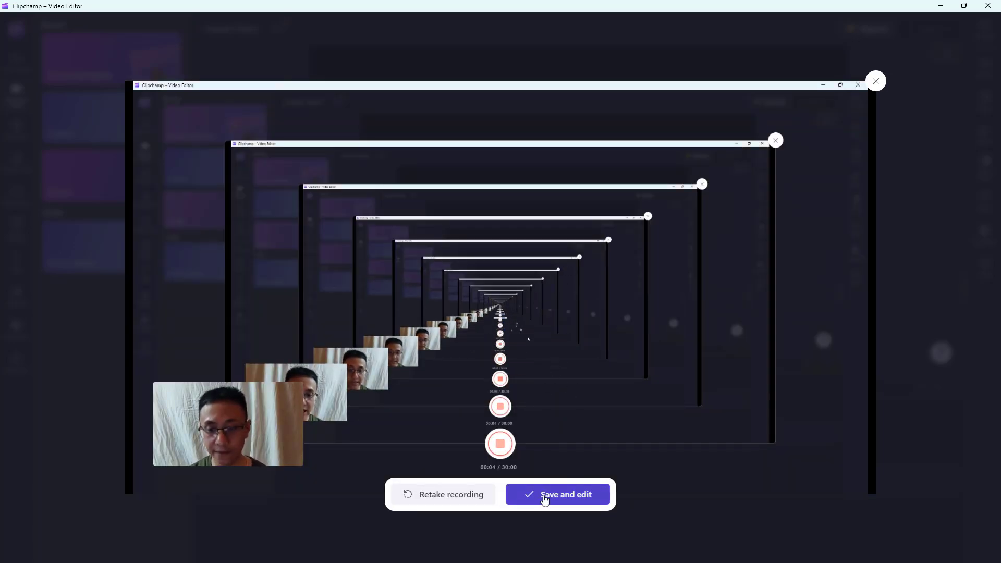
left_click(556, 494)
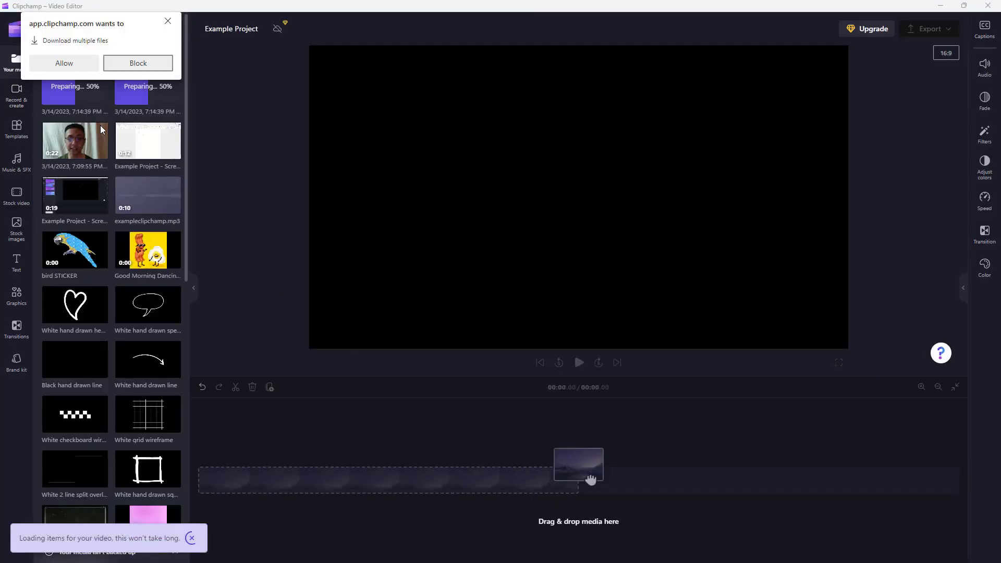
left_click_drag(578, 464, 439, 482)
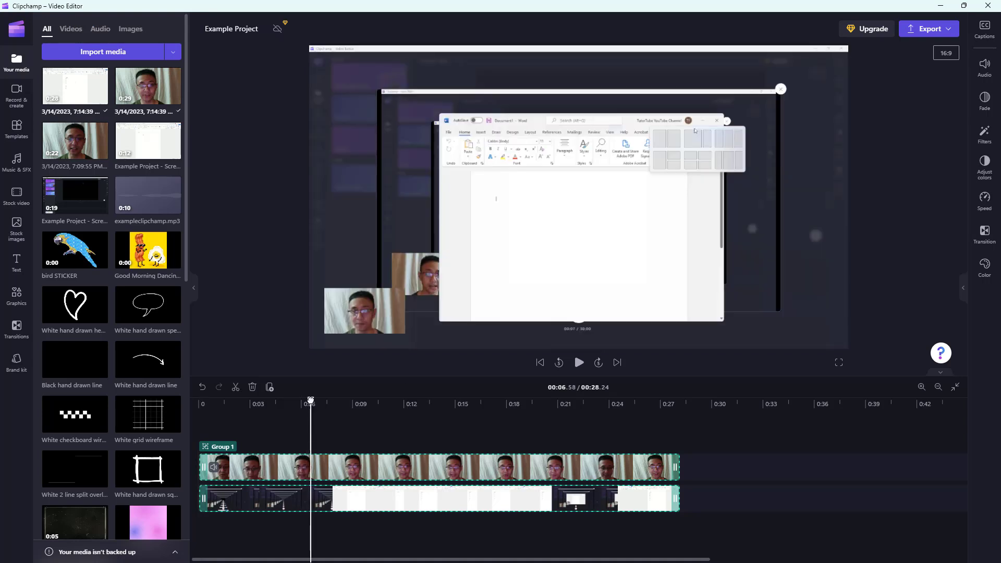
Select the webcam clip and place its overlay in the top-right corner.
left_click(339, 400)
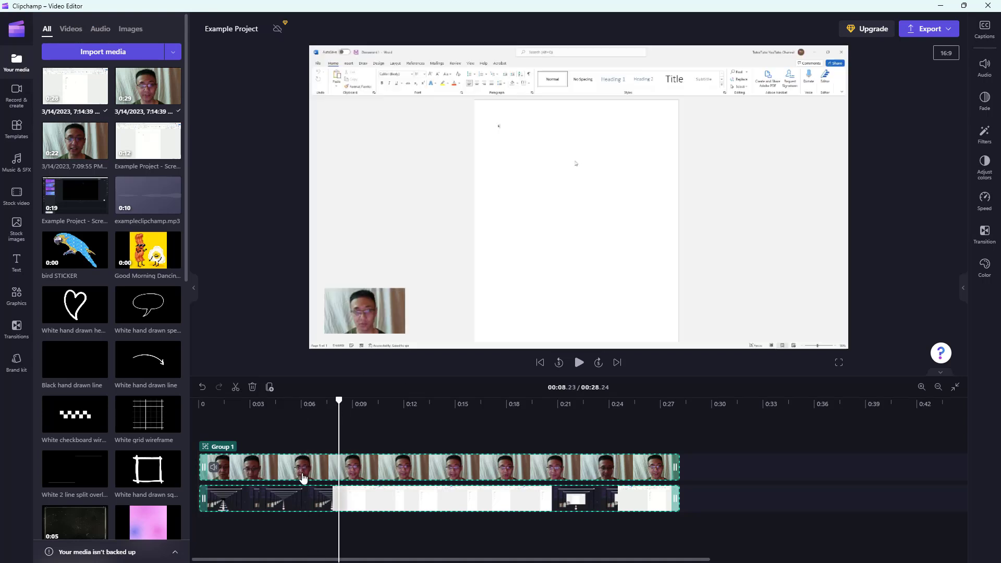
mouse_move(341, 463)
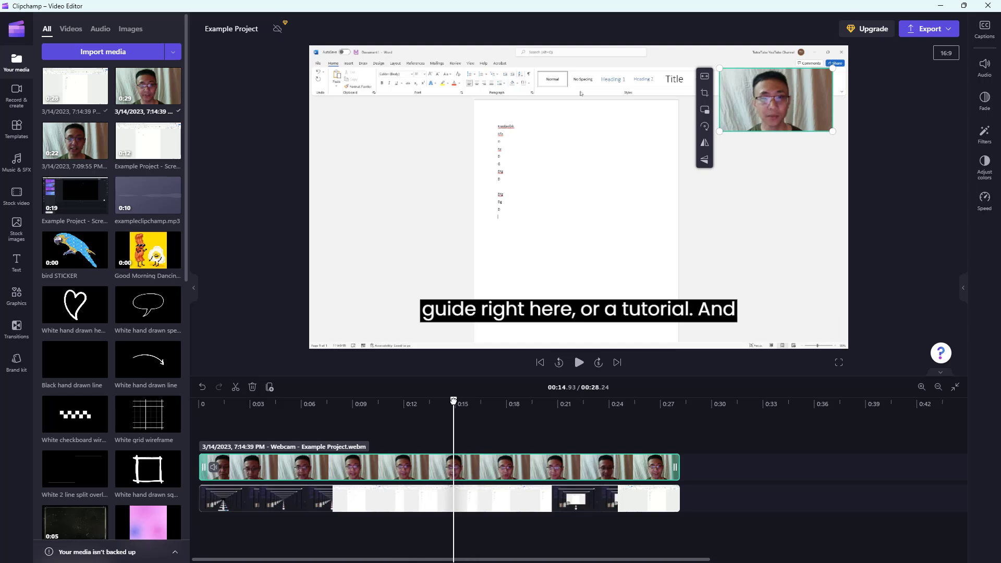
Trim the opening and ending of both clips, leaving a 13.84-second group.
left_click(268, 403)
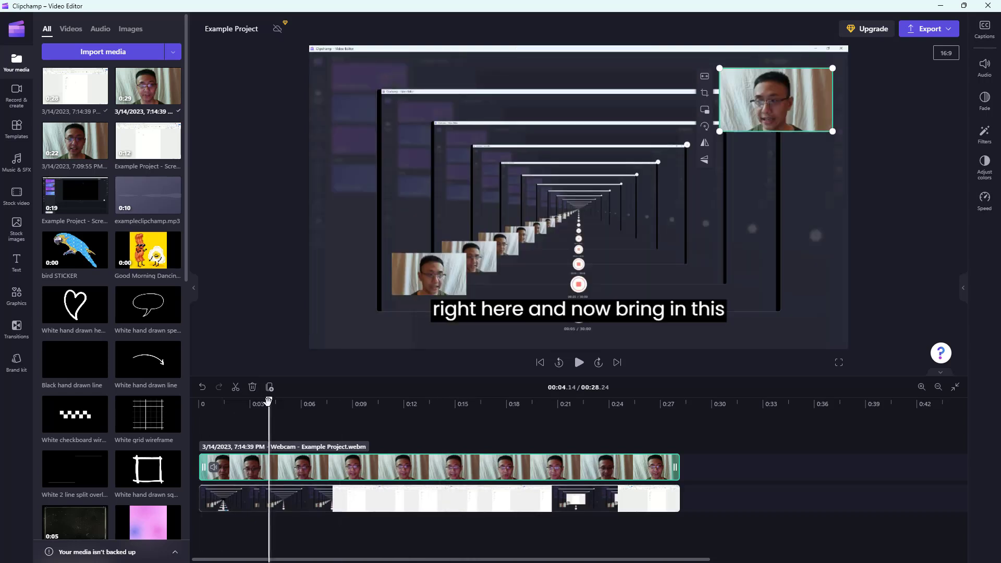
left_click(337, 400)
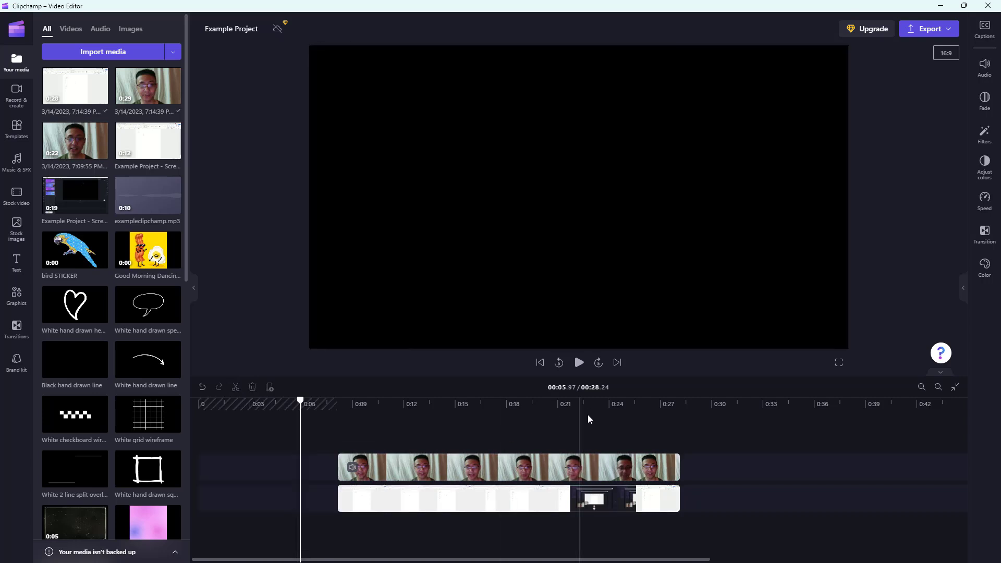
left_click(564, 401)
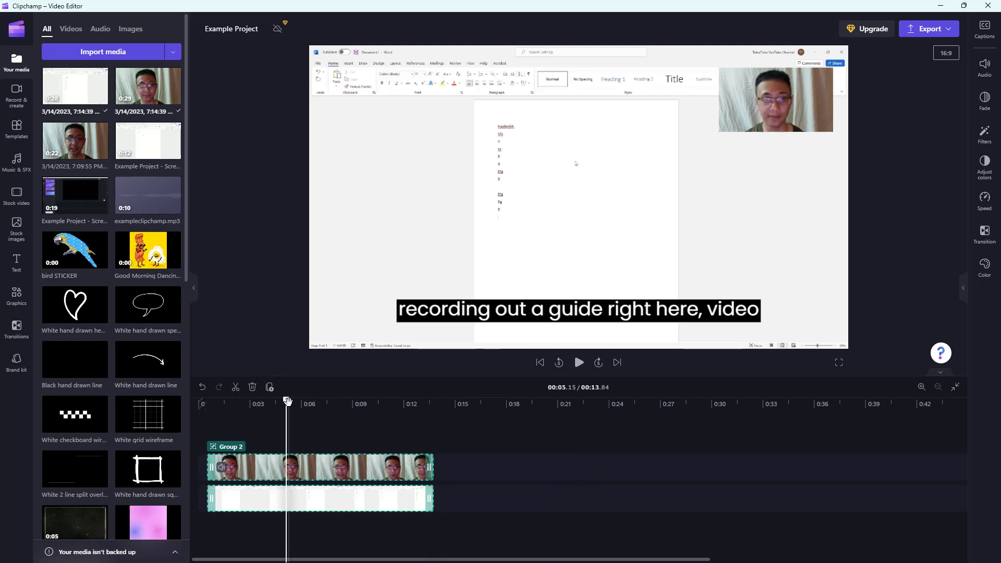
Split the webcam clip at about 0:04 with the scissors tool.
left_click(578, 362)
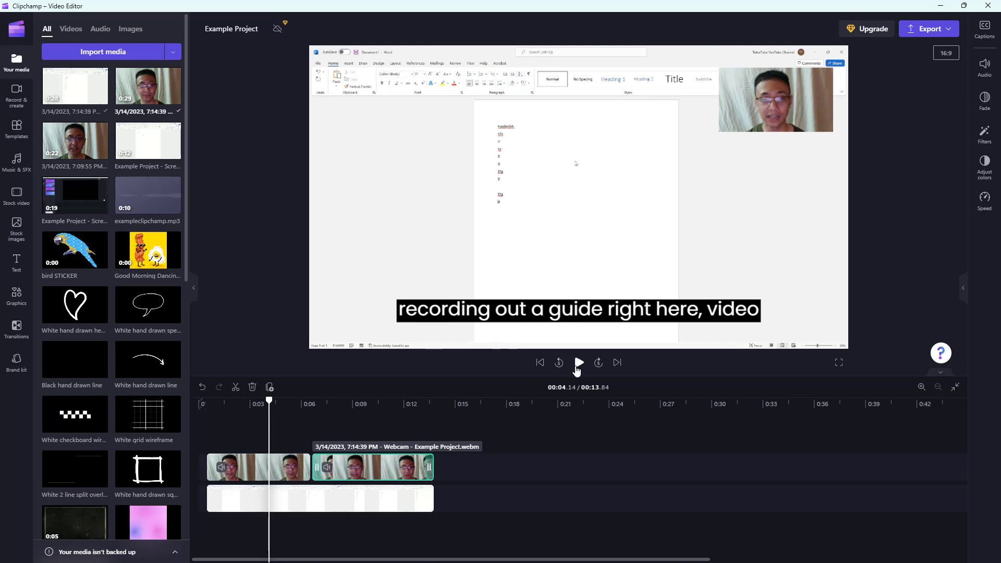
left_click(578, 362)
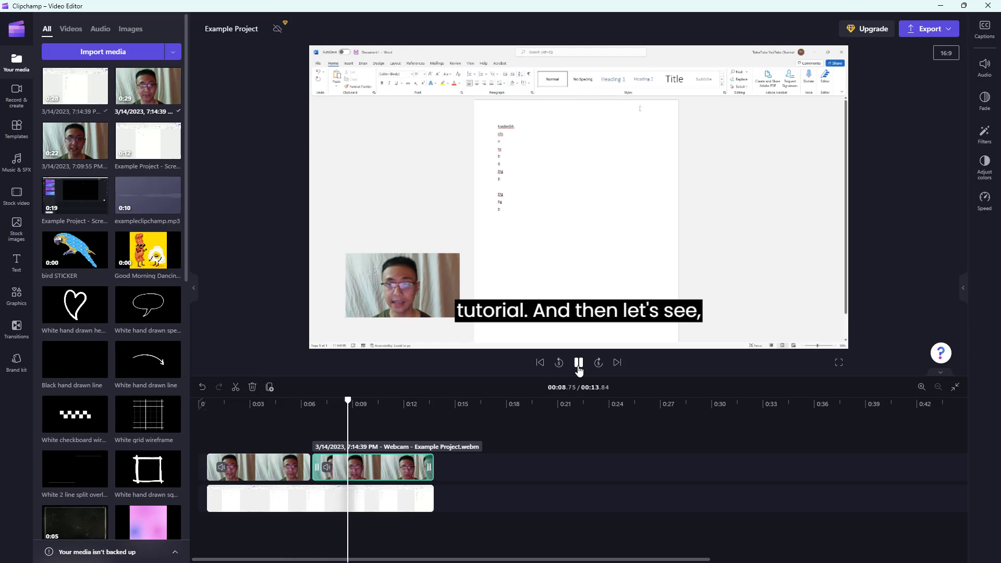
left_click(402, 284)
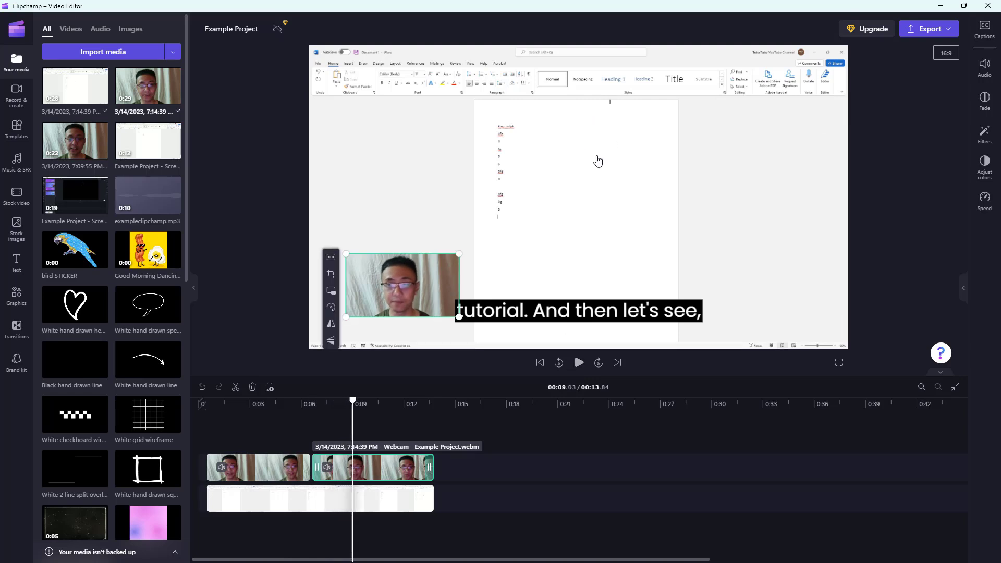